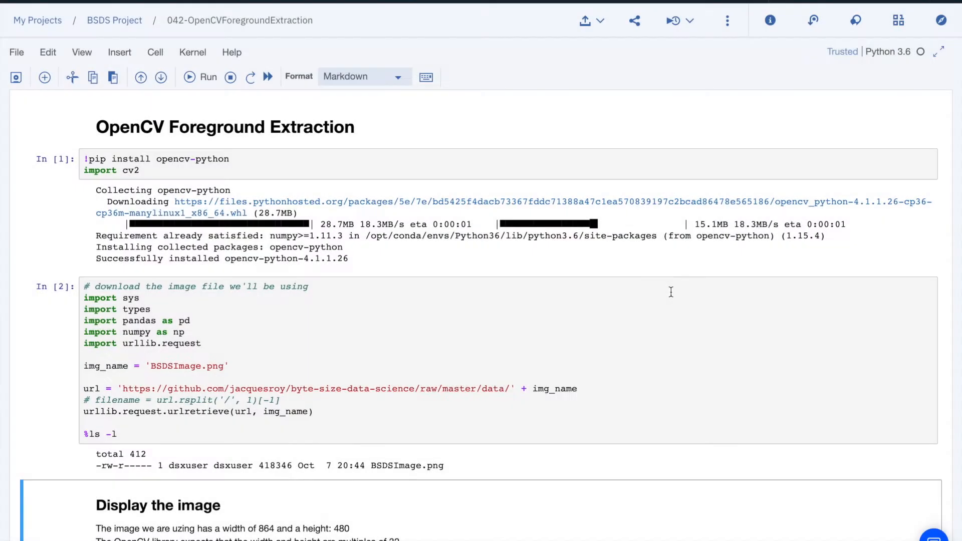
{"action": "mouse_move", "coordinate": [200, 94]}
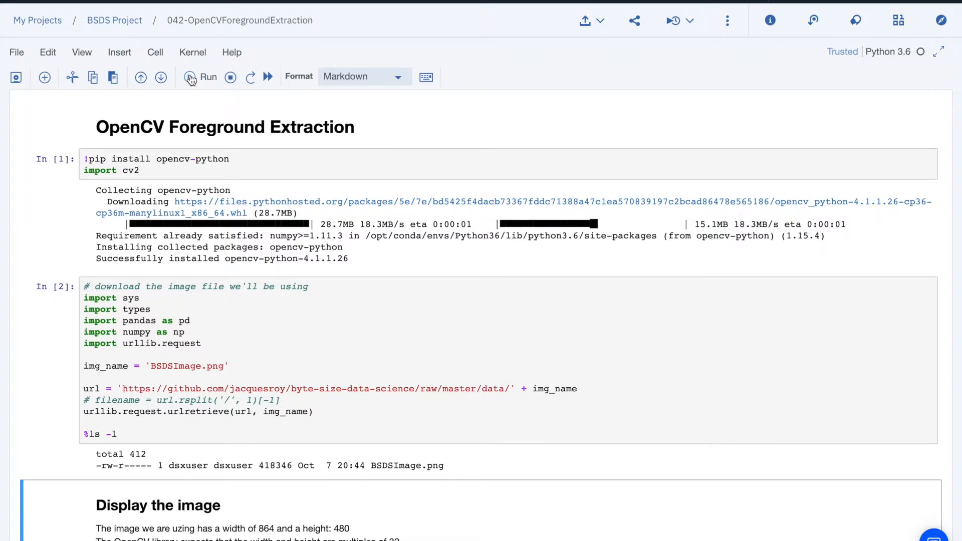
{"action": "mouse_move", "coordinate": [191, 77]}
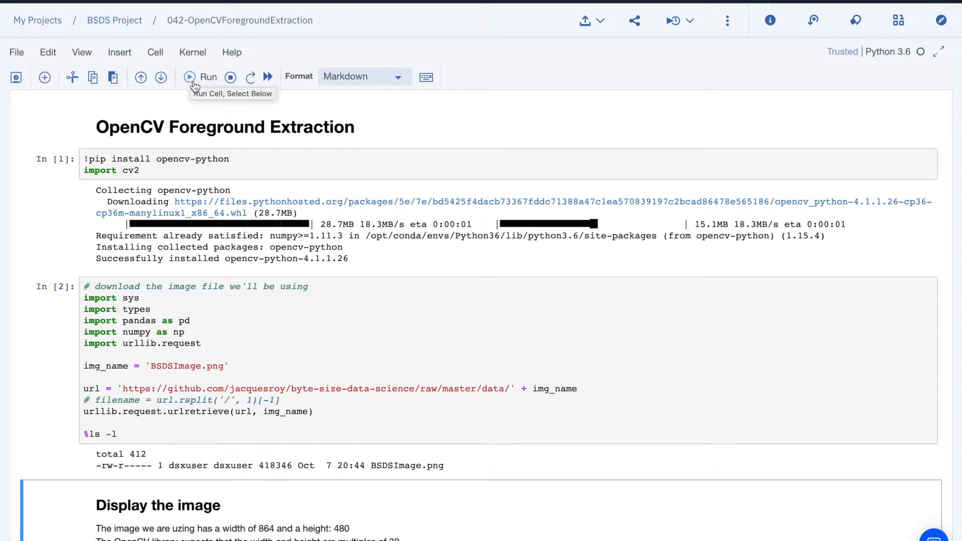
{"action": "mouse_move", "coordinate": [200, 92]}
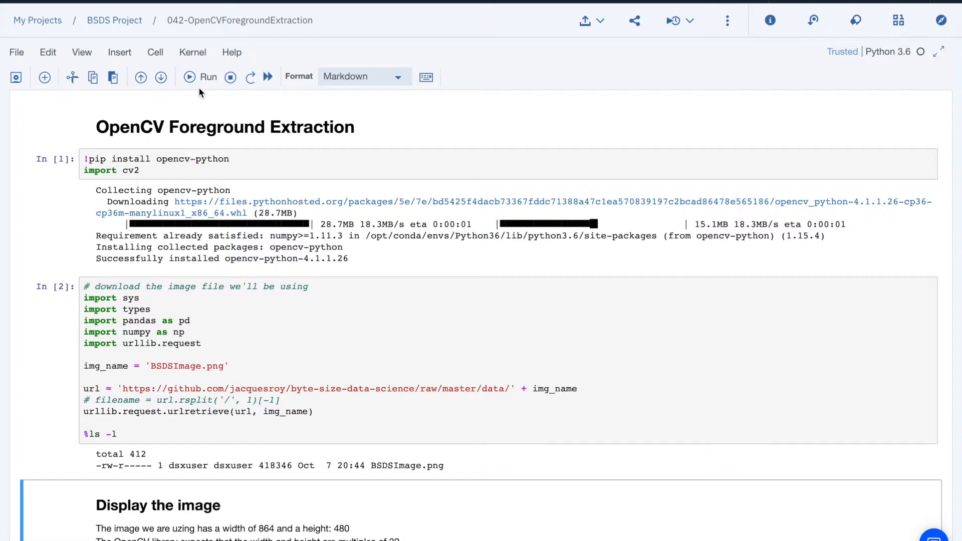
Download the YOLOv3 weights and config files in the notebook.
{"action": "scroll", "scroll_direction": "down", "scroll_amount": 3}
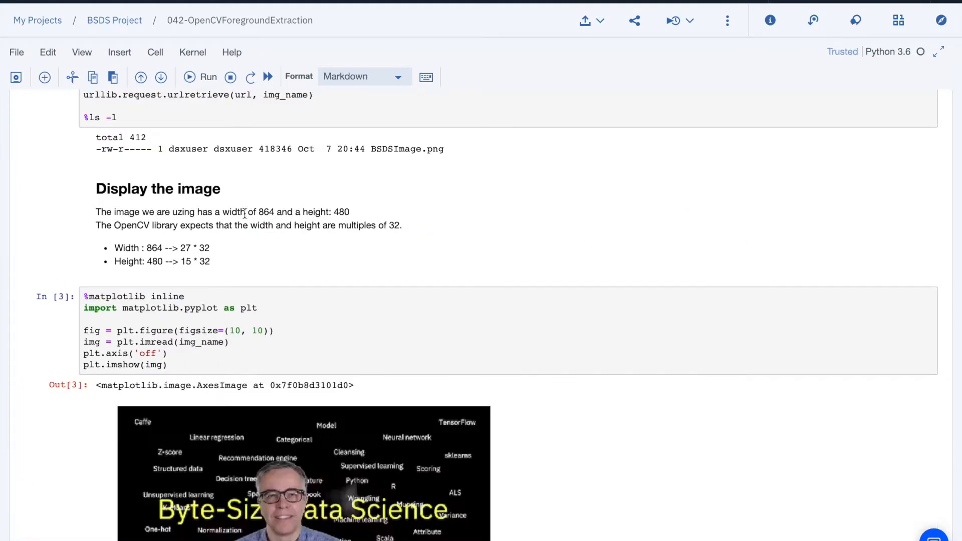
{"action": "scroll", "scroll_direction": "down", "scroll_amount": 3}
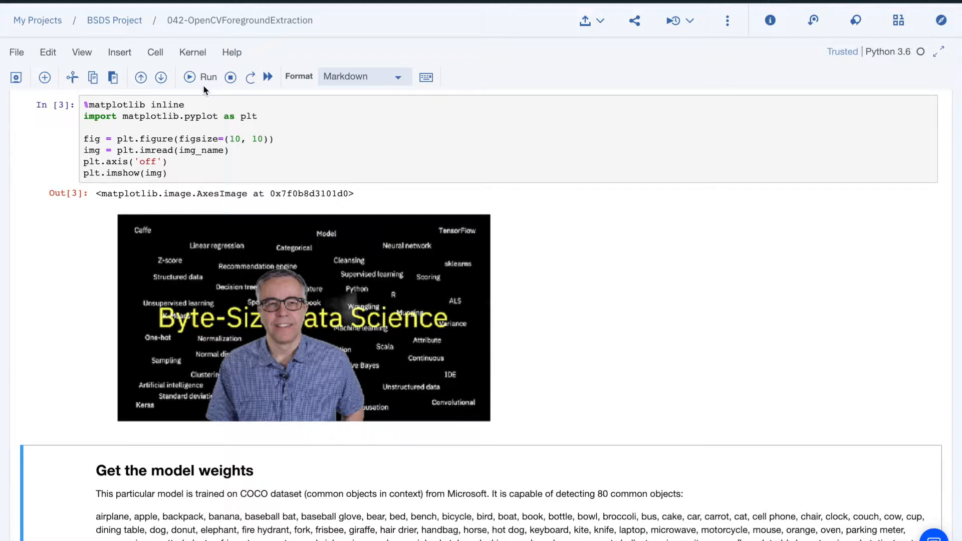
{"action": "mouse_move", "coordinate": [218, 91]}
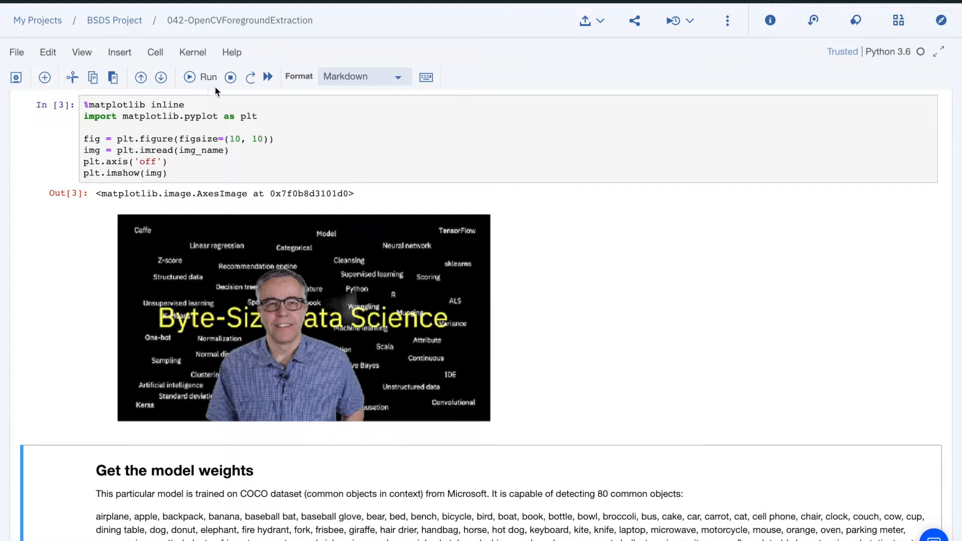
{"action": "scroll", "scroll_direction": "down", "scroll_amount": 3}
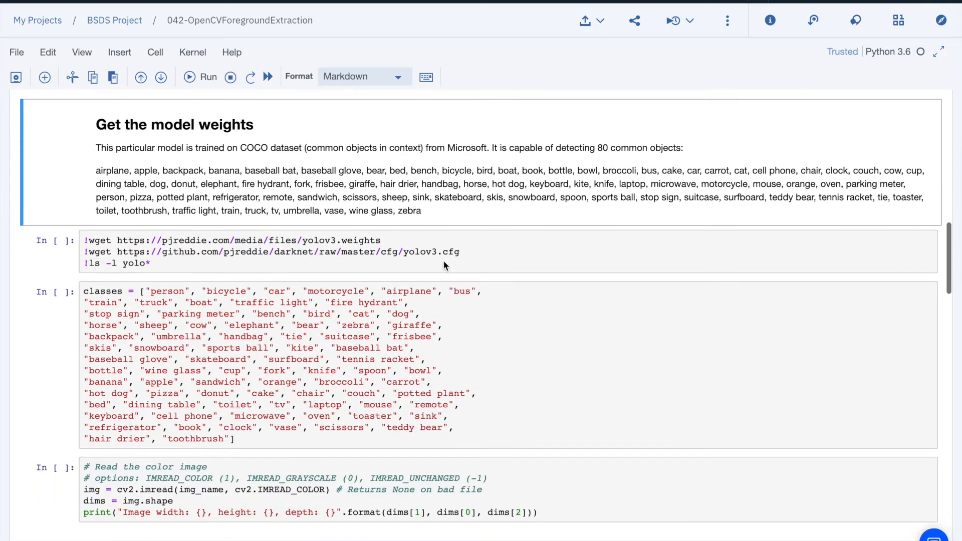
{"action": "left_click", "coordinate": [199, 77]}
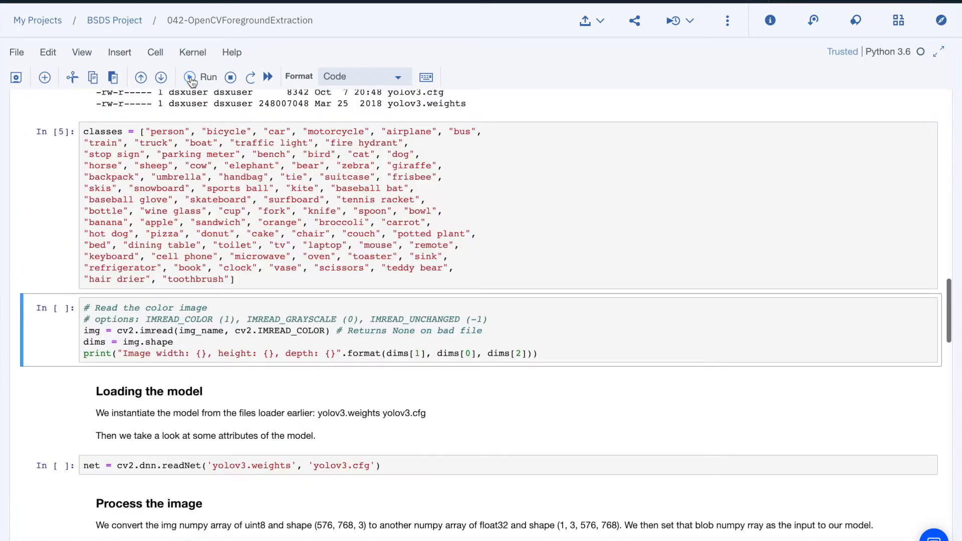
Read the 864×480 image, print its size, and load the YOLOv3 network.
{"action": "left_click", "coordinate": [207, 77]}
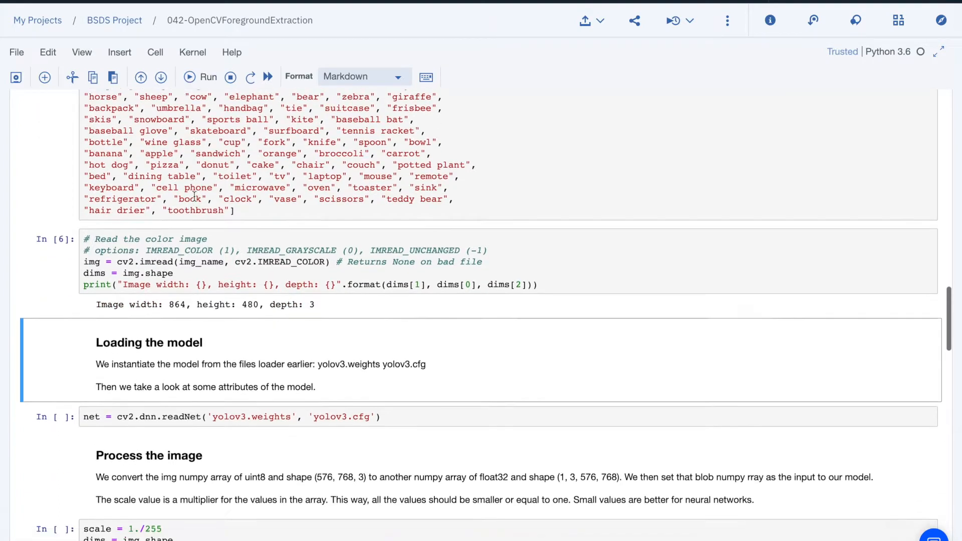
{"action": "scroll", "scroll_direction": "down", "scroll_amount": 3}
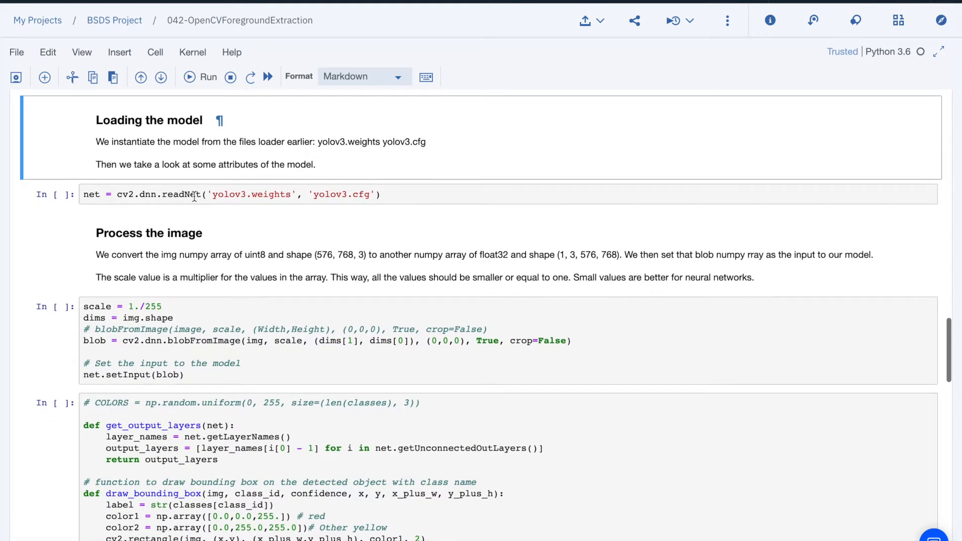
{"action": "left_click", "coordinate": [208, 77]}
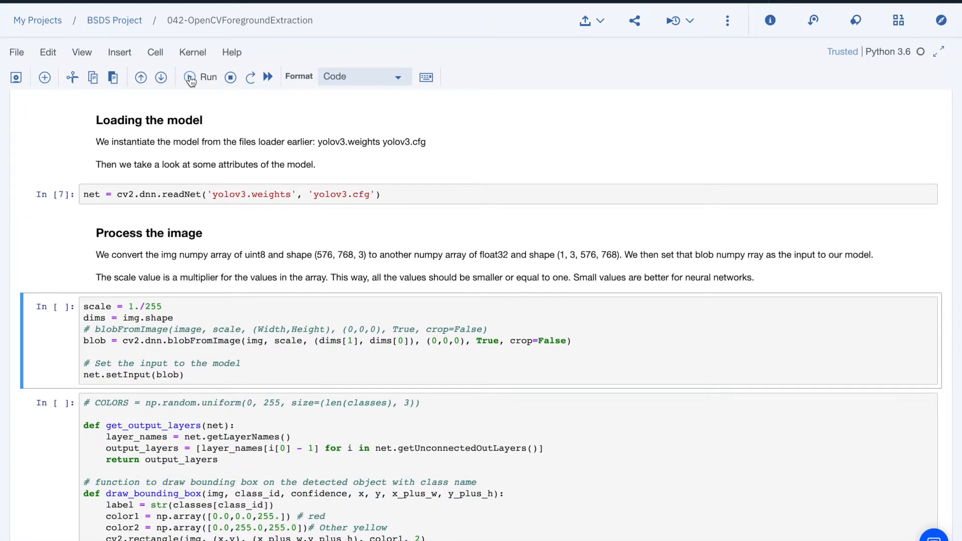
{"action": "scroll", "scroll_direction": "down", "scroll_amount": 3}
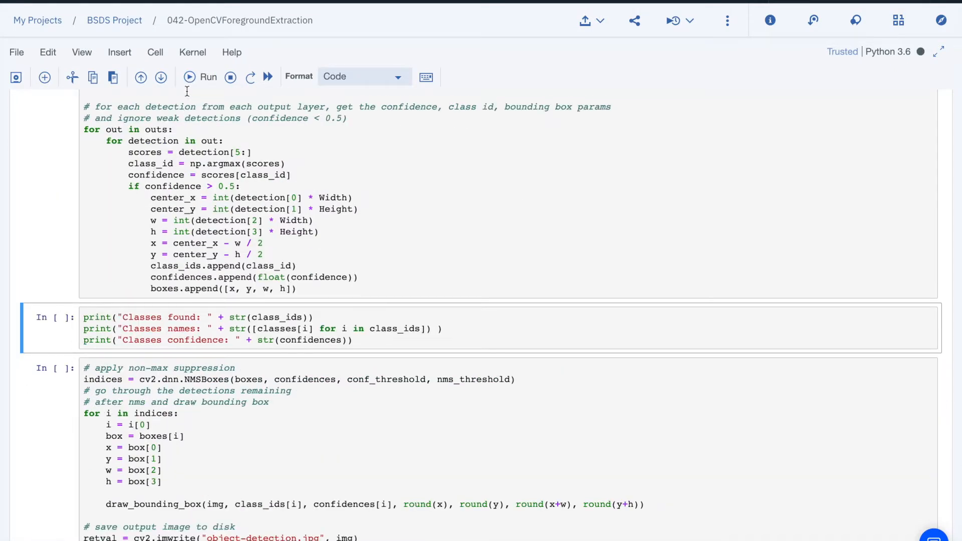
Run the detection cells to show the presenter boxed in red and labelled 'person'.
{"action": "left_click", "coordinate": [190, 77]}
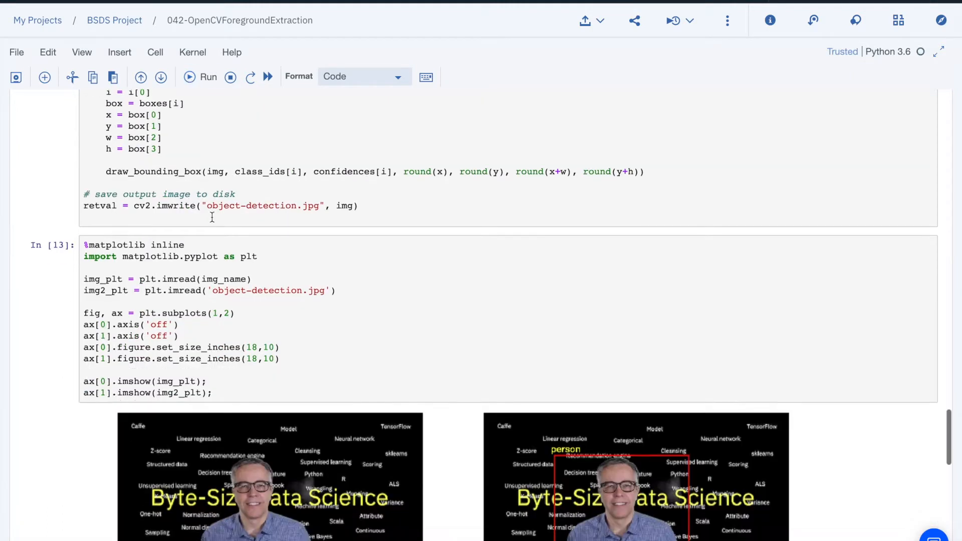
{"action": "scroll", "scroll_direction": "down", "scroll_amount": 3}
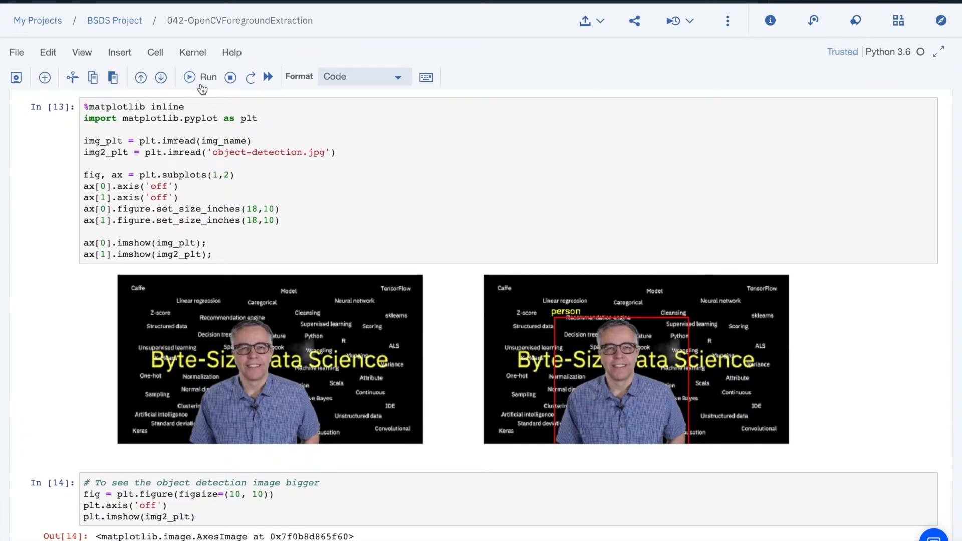
{"action": "mouse_move", "coordinate": [202, 86]}
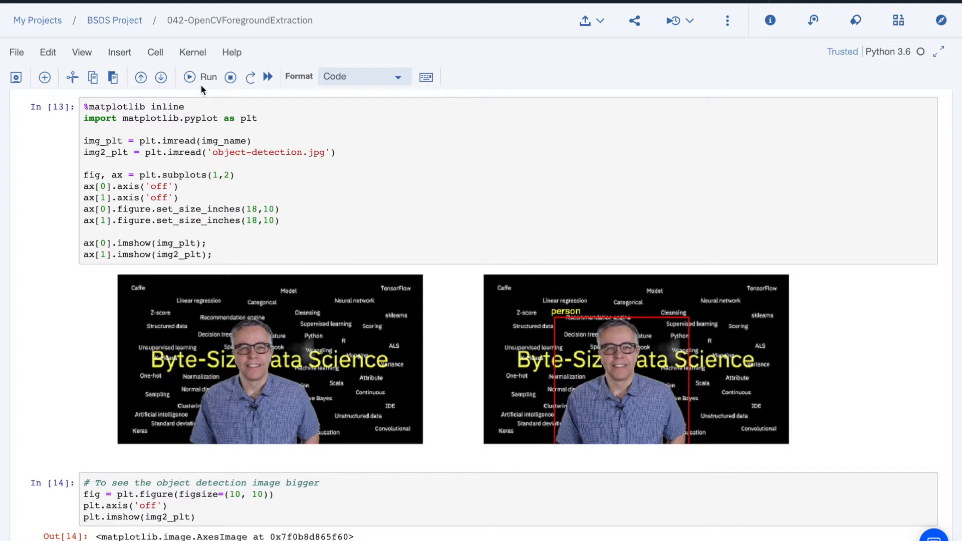
Run the GrabCut cell to isolate the presenter on a black background.
{"action": "scroll", "scroll_direction": "down", "scroll_amount": 3}
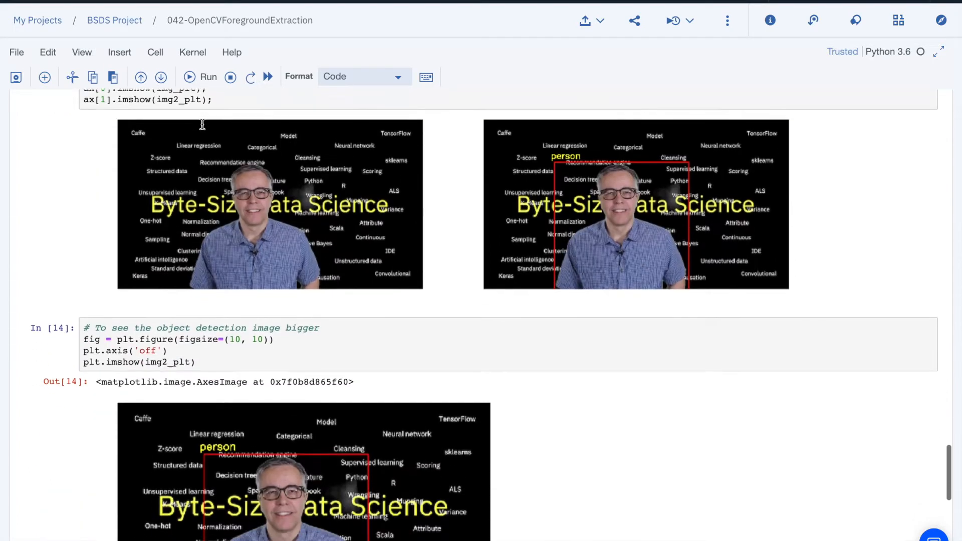
{"action": "scroll", "scroll_direction": "down", "scroll_amount": 3}
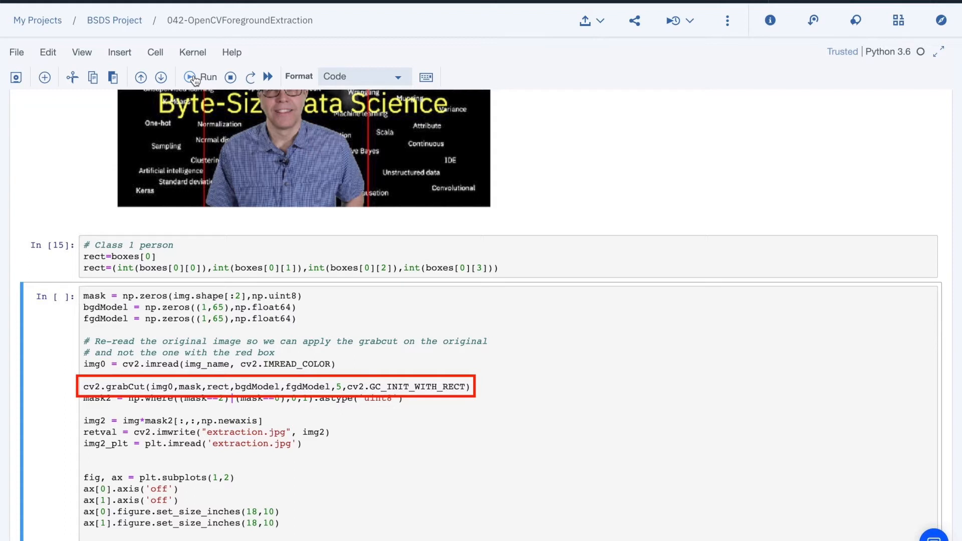
{"action": "left_click", "coordinate": [207, 77]}
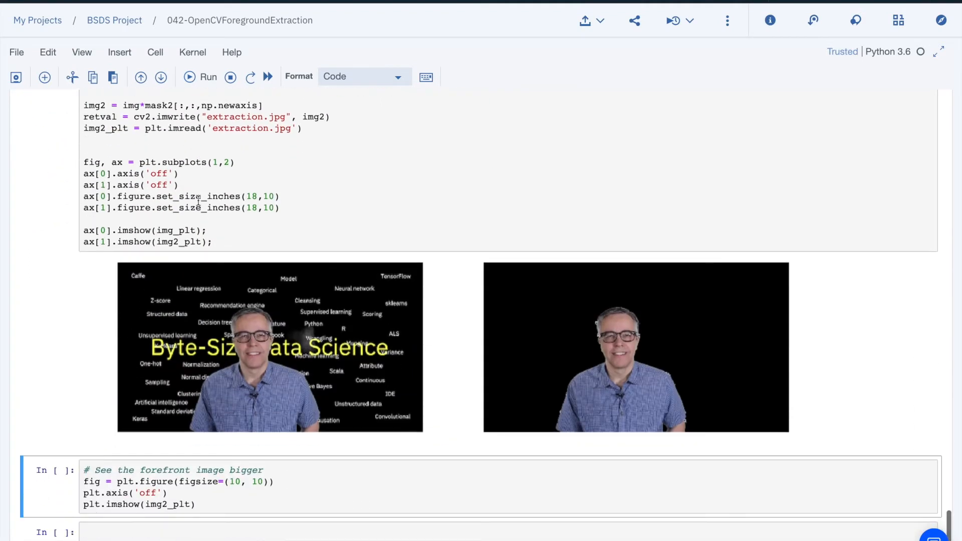